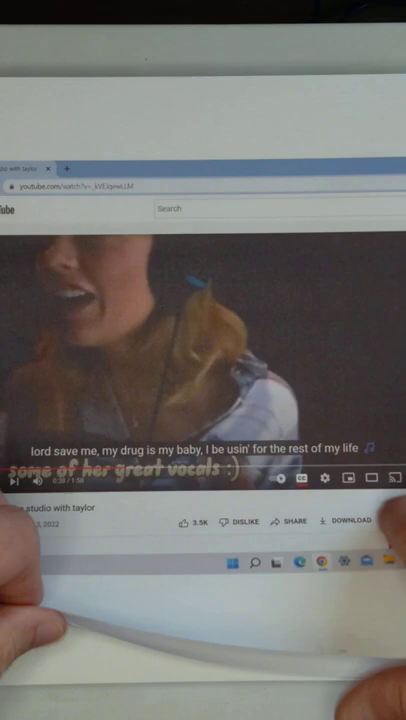
scroll(down, 3)
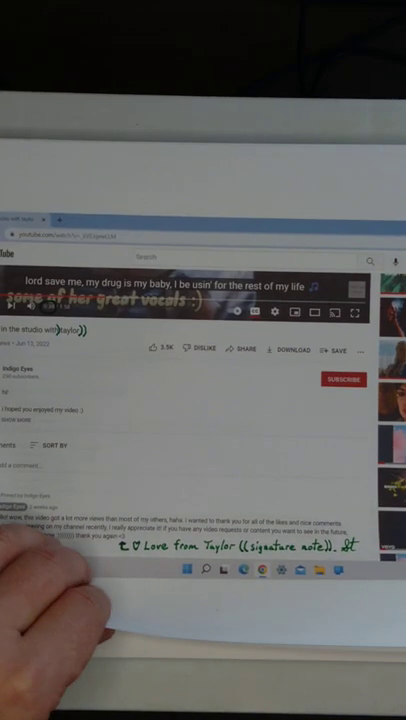
scroll(down, 3)
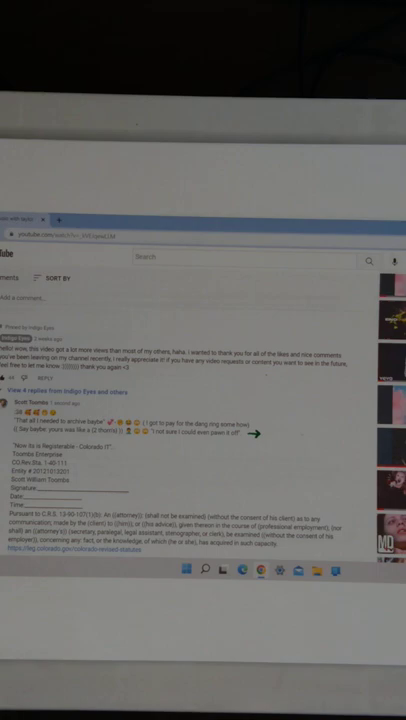